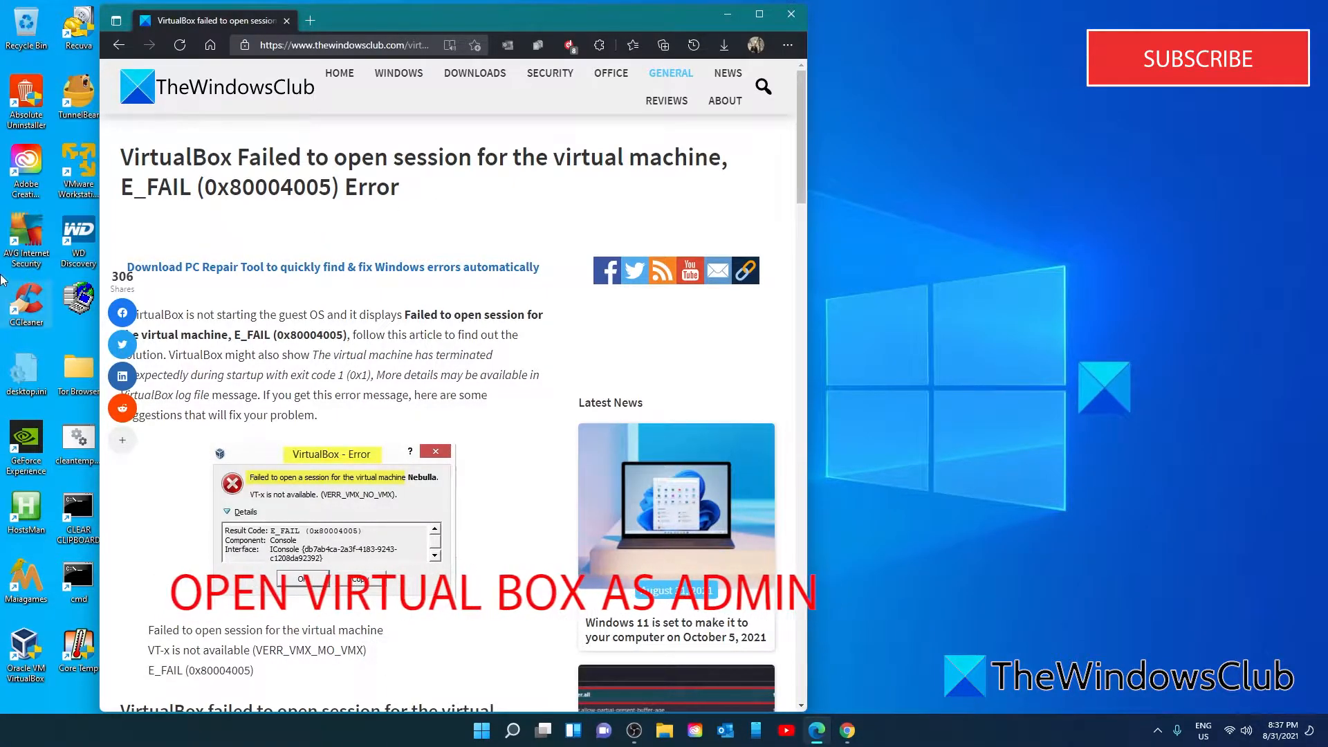
# Set the Oracle VM VirtualBox shortcut to run as administrator in its Compatibility properties
pyautogui.rightClick(24, 647)
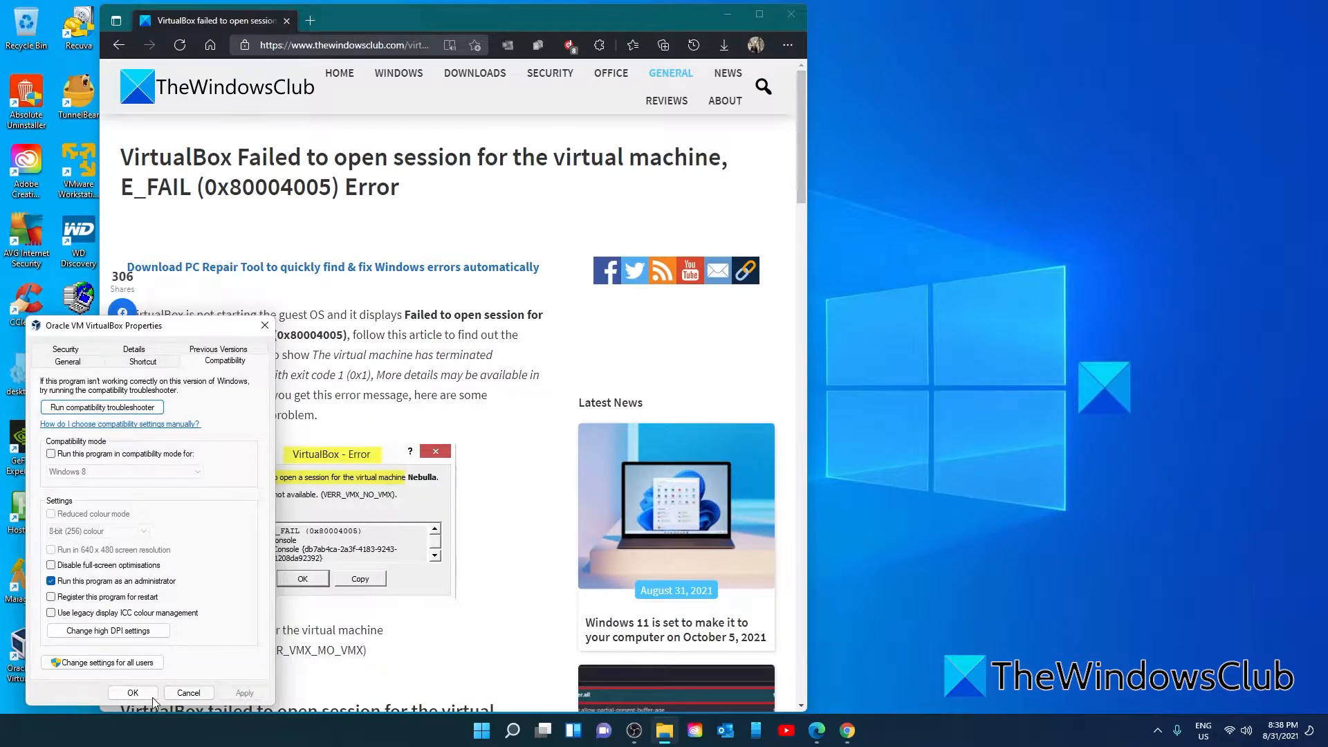
pyautogui.click(133, 692)
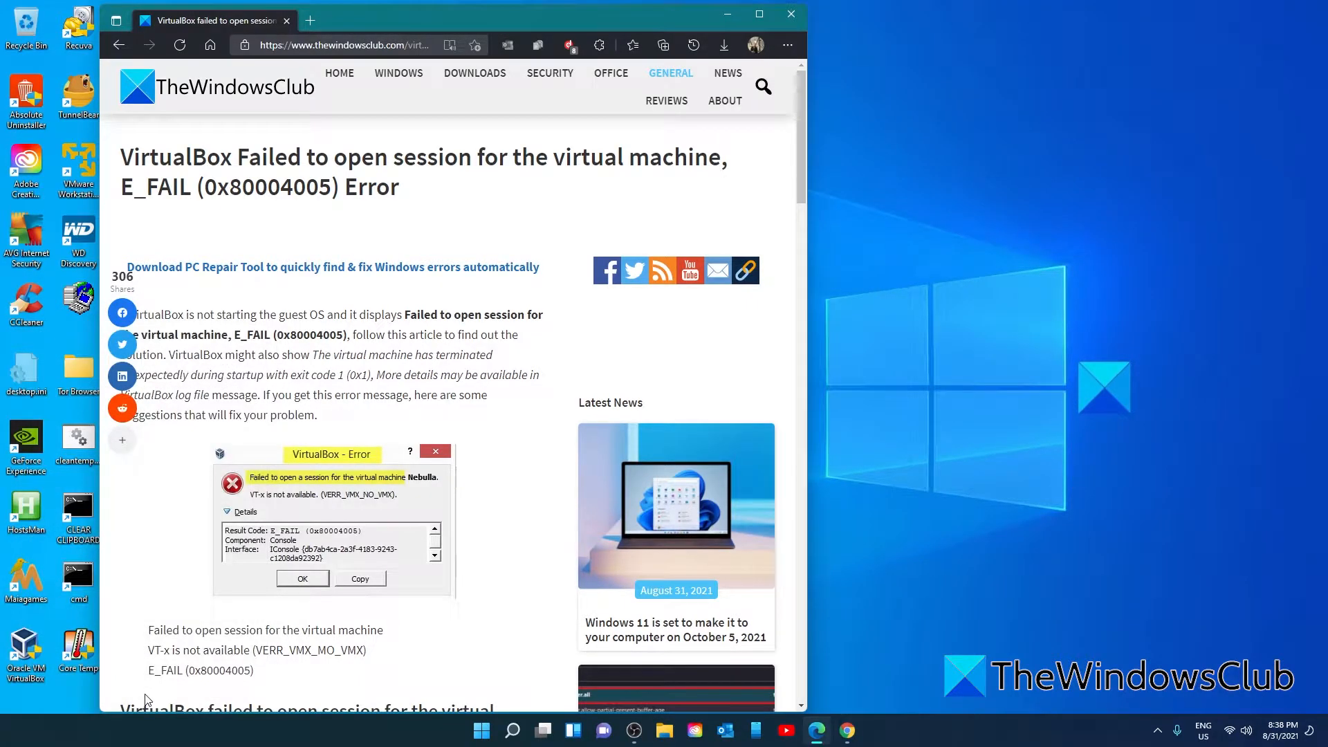
pyautogui.moveTo(25, 643)
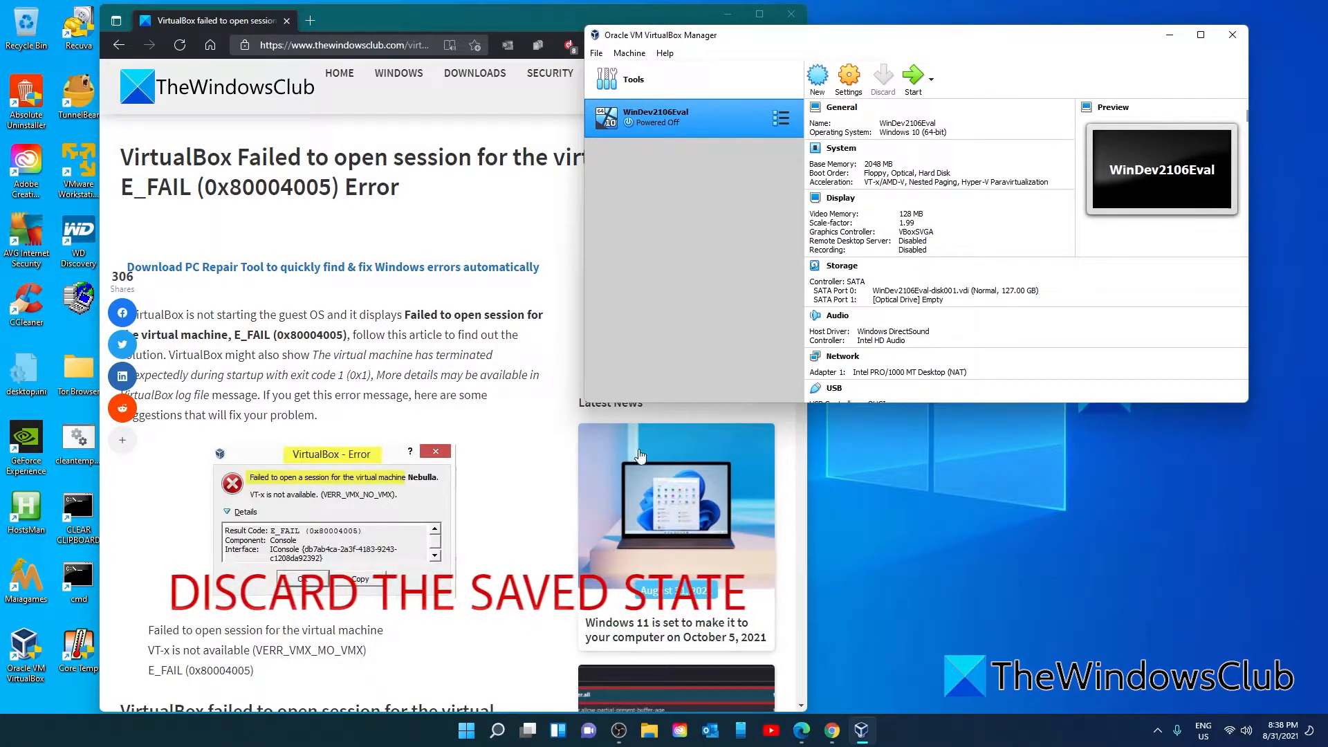
# Show the Machine menu actions for WinDev2106Eval to locate Discard Saved State
pyautogui.click(629, 53)
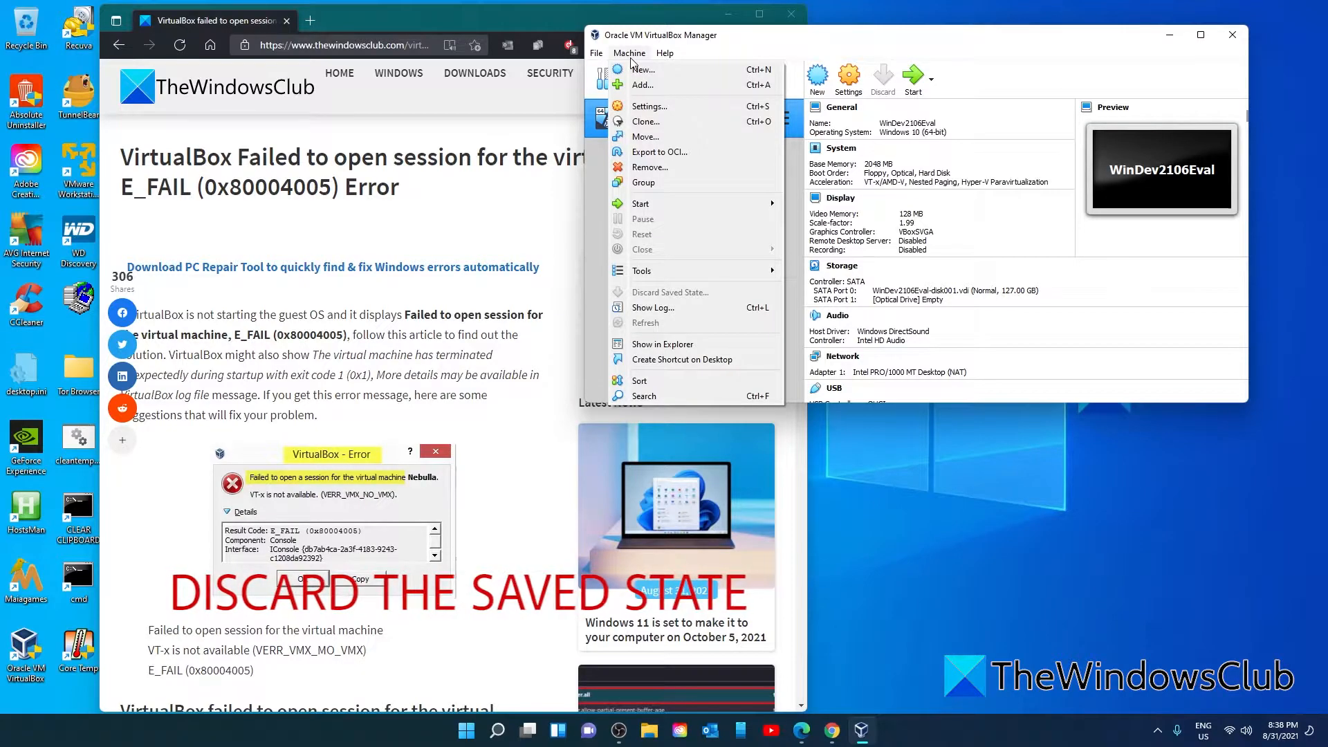
pyautogui.moveTo(688, 305)
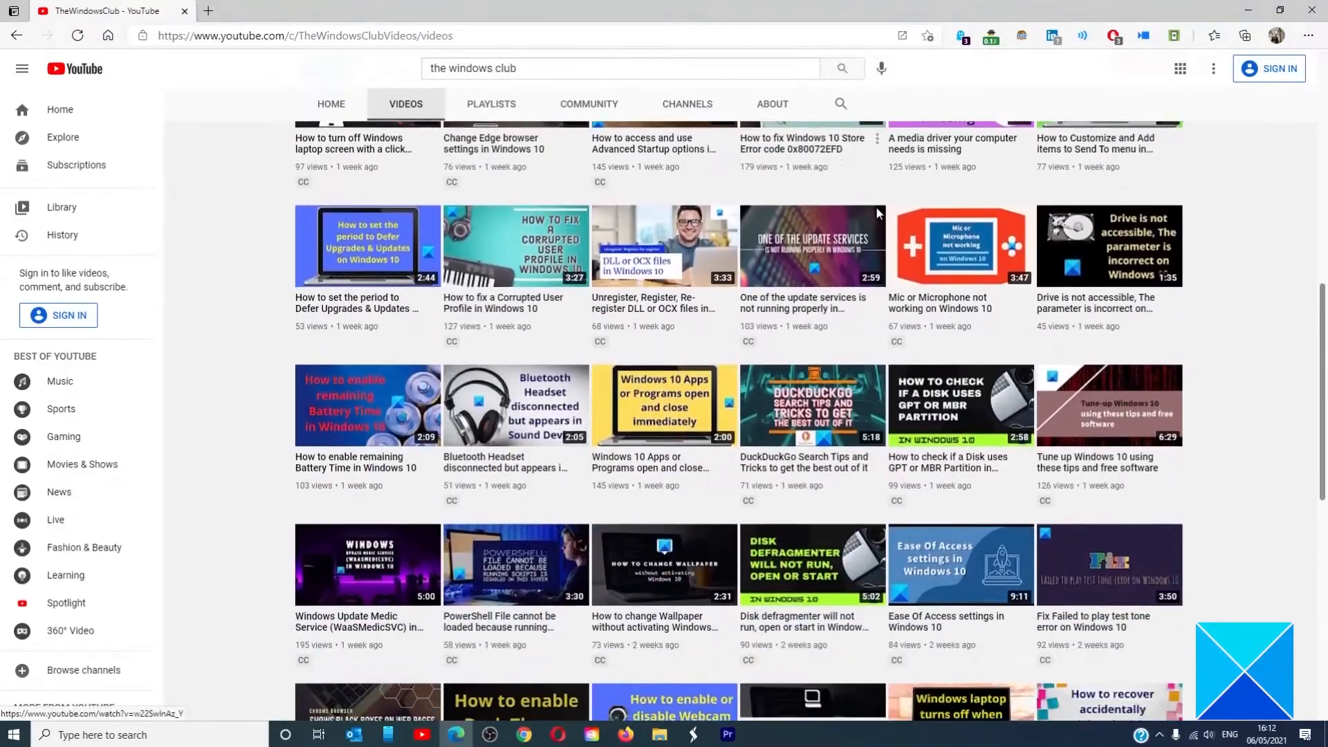
pyautogui.scroll(-3)
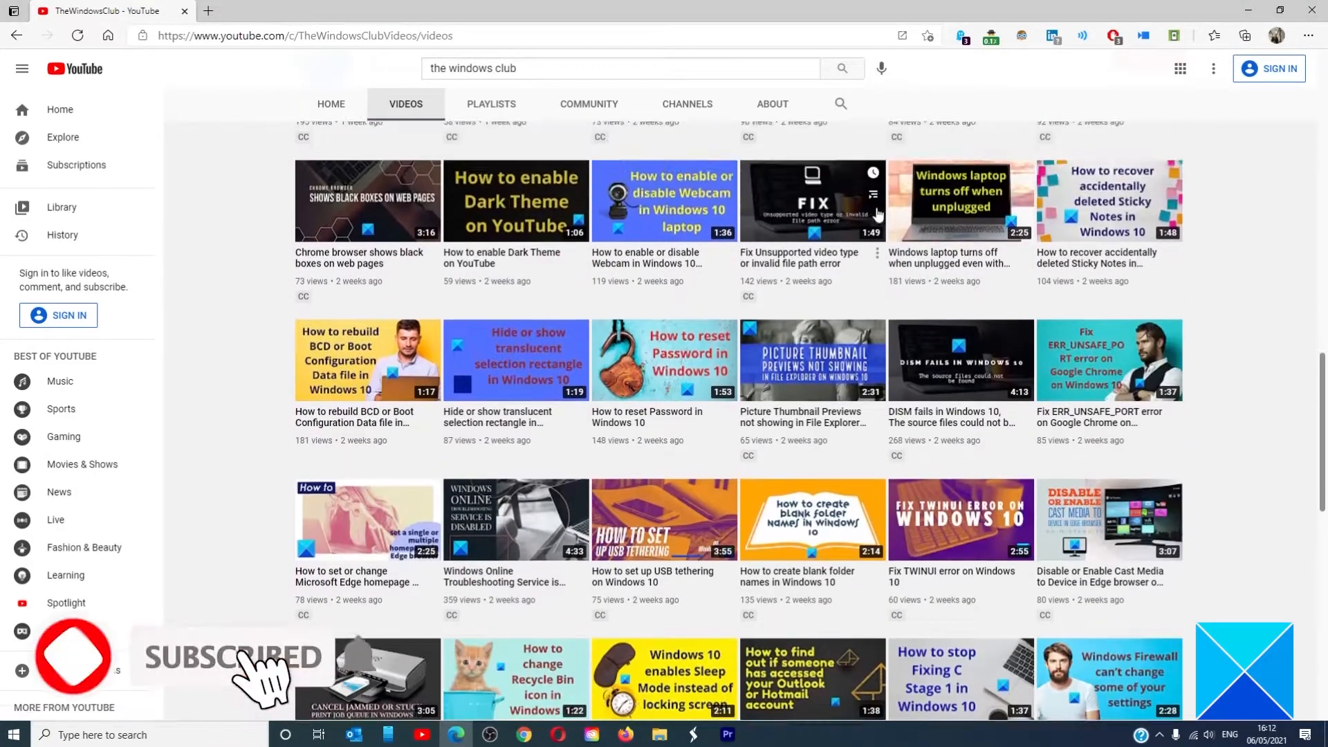
pyautogui.scroll(-3)
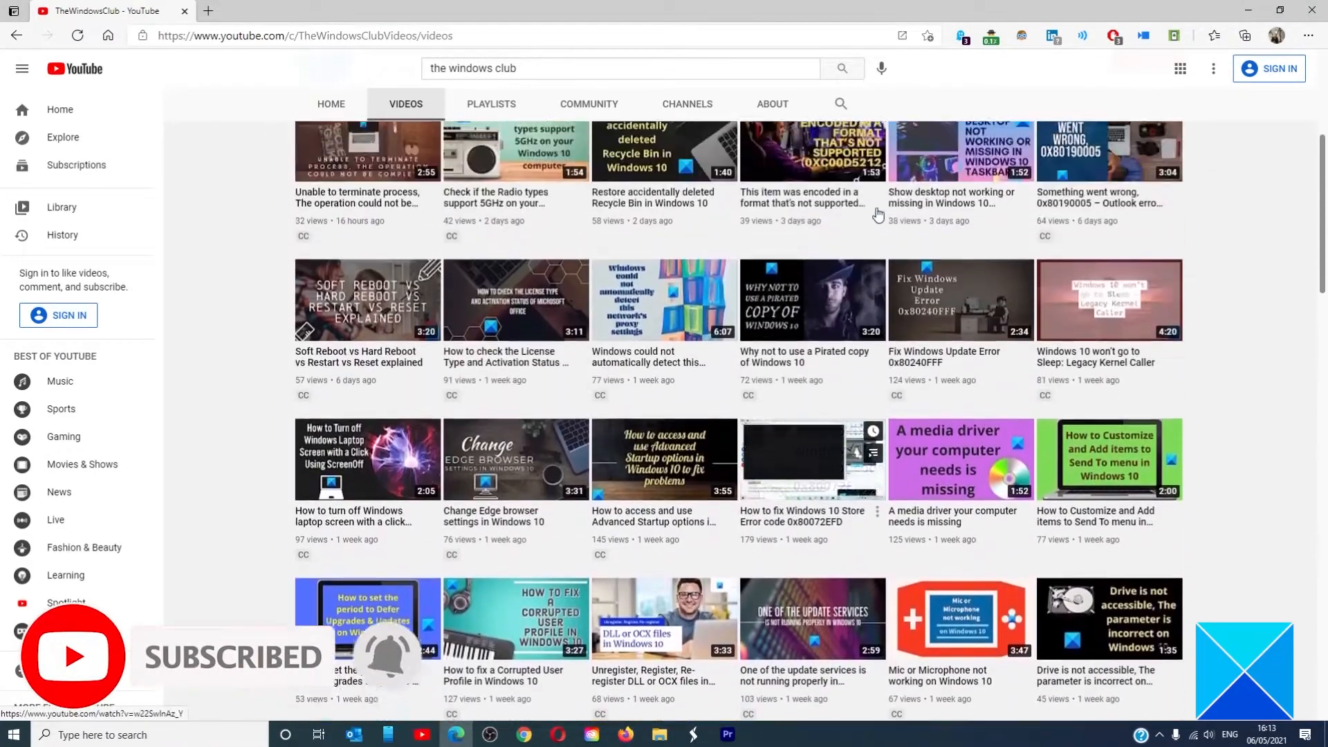